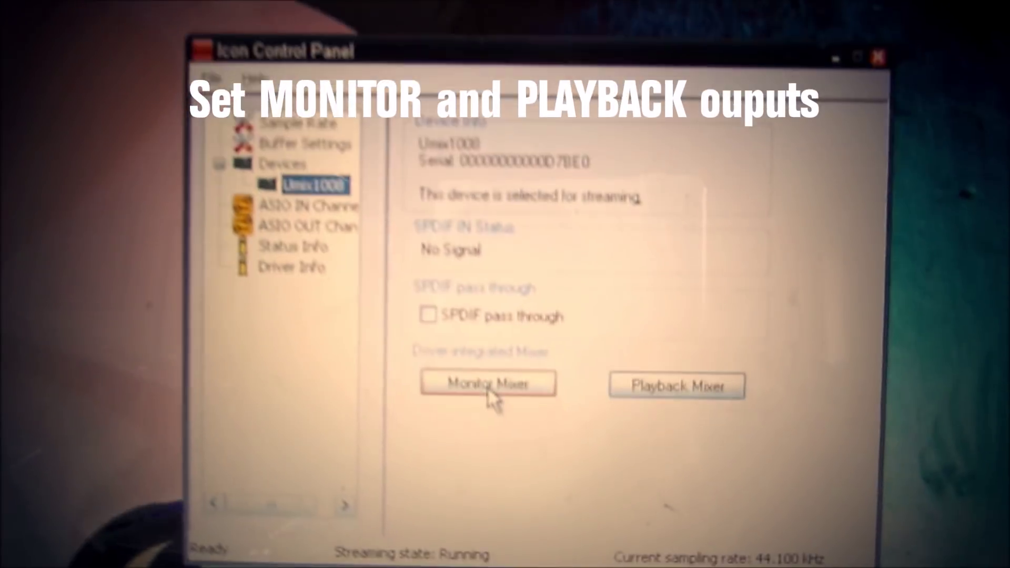
Step: Open the Umix1008 hardware Monitor Mixer showing input channels, output meters and faders
{"action": "left_click", "coordinate": [489, 383]}
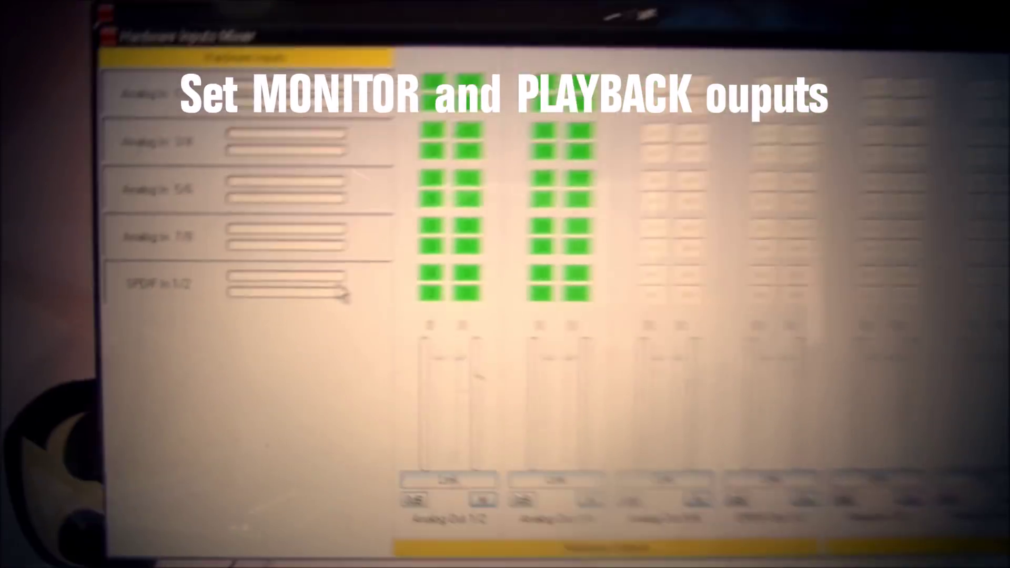